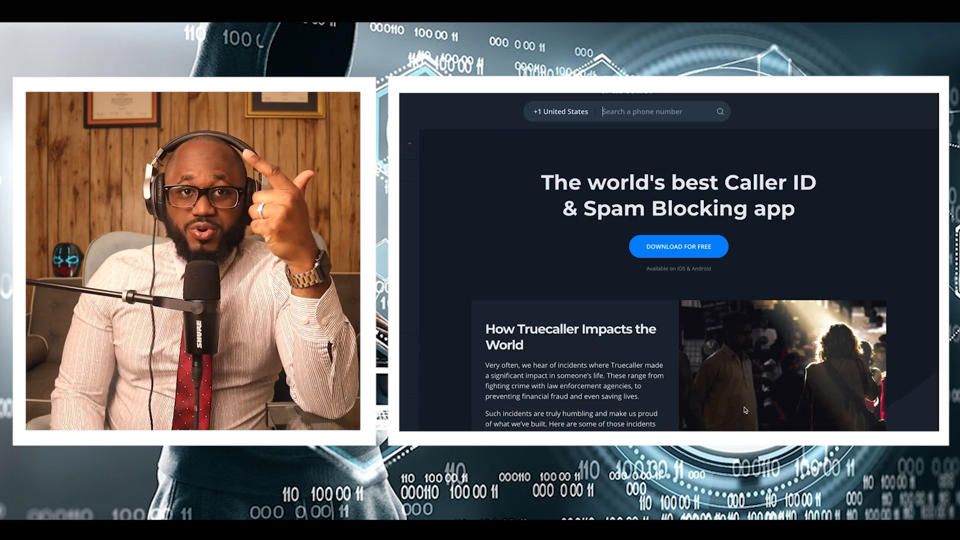
# - Enter 'dark web' as a DuckDuckGo search in the Tor Browser address bar
pyautogui.scroll(-3)
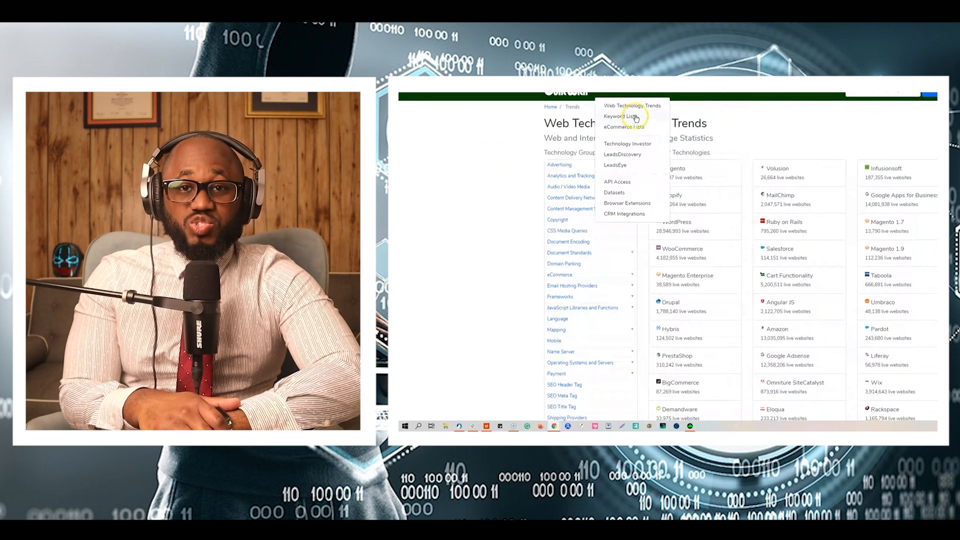
pyautogui.moveTo(631, 105)
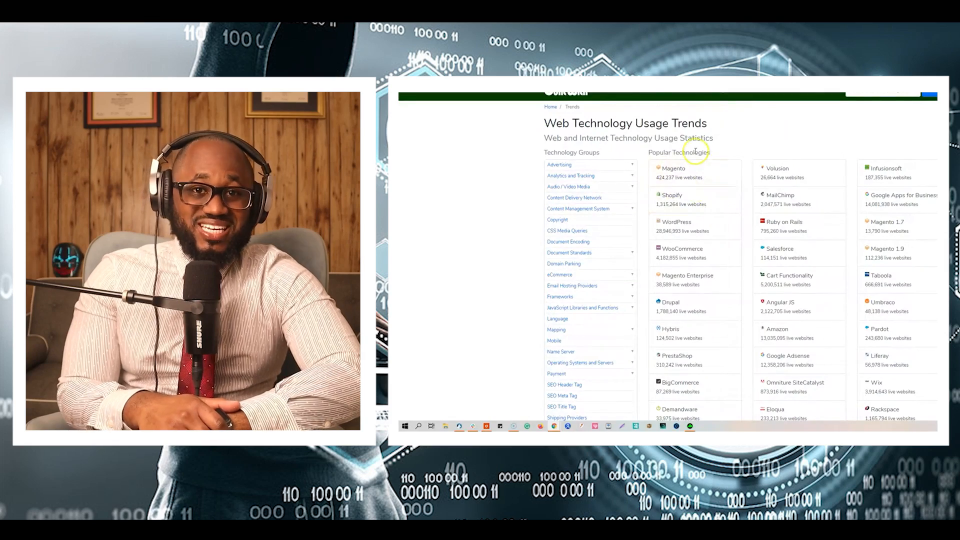
pyautogui.scroll(-3)
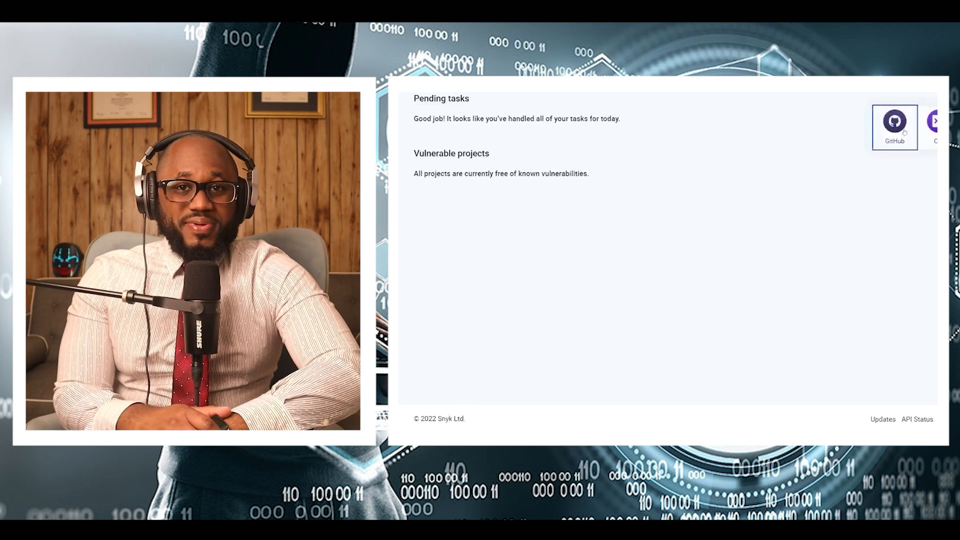
pyautogui.click(895, 127)
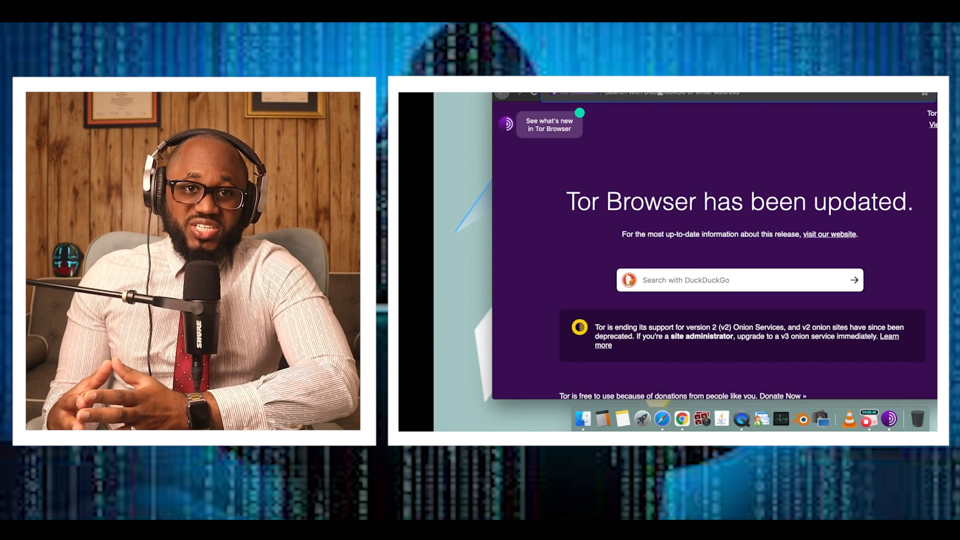
pyautogui.write('dark')
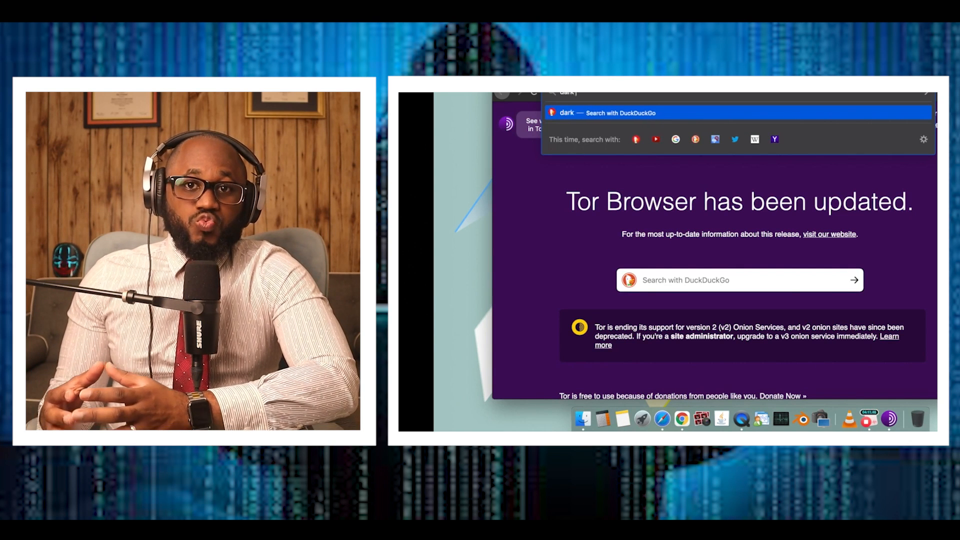
pyautogui.write('web')
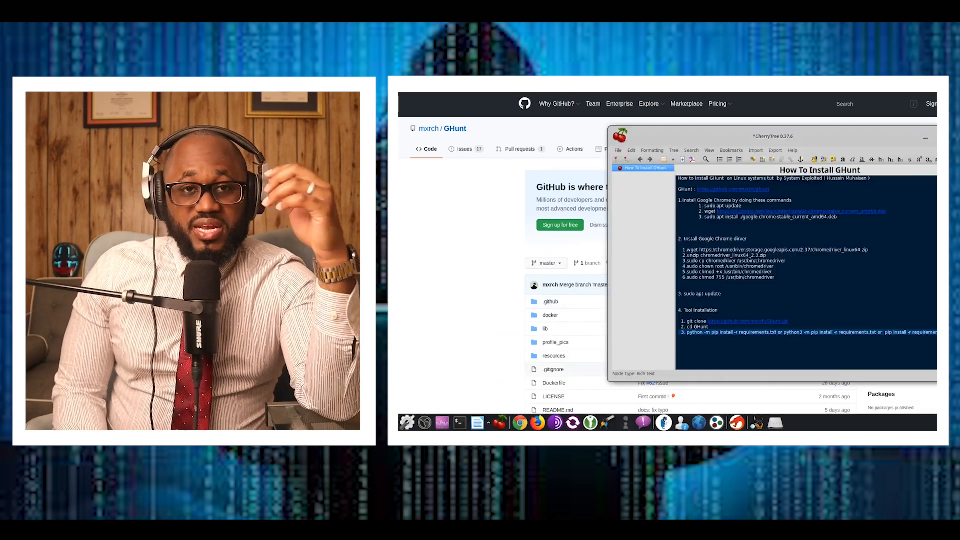
# - Maximize the CherryTree window showing the How To Install GHunt note
pyautogui.click(925, 137)
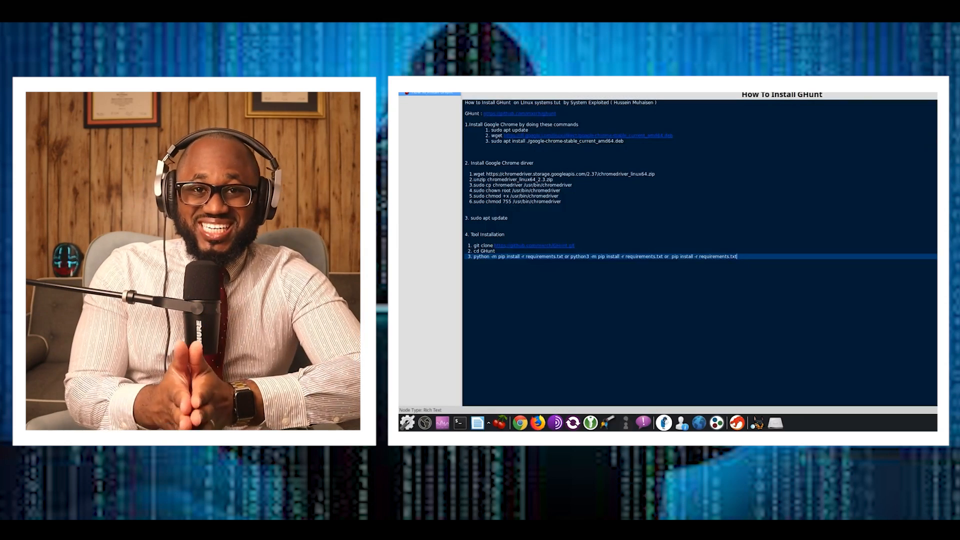